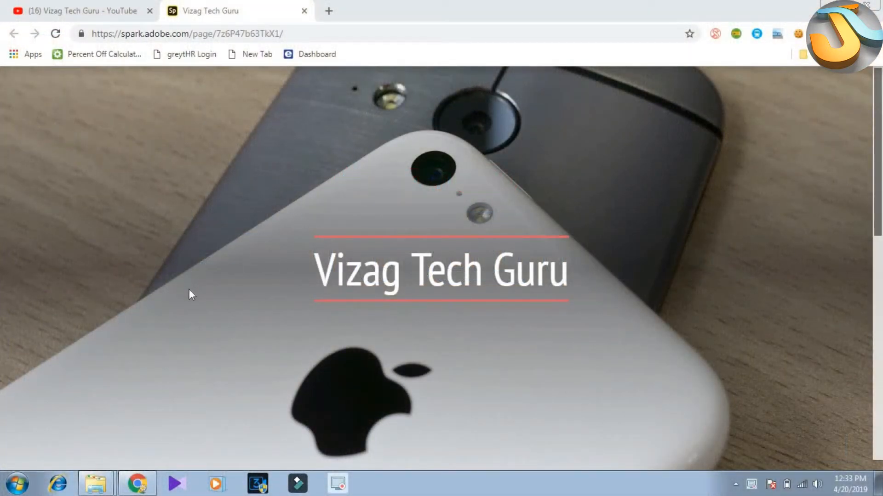
- Open photo DSC_3494 from the test2 folder in Paint via Open with
{"action": "left_click", "coordinate": [95, 483]}
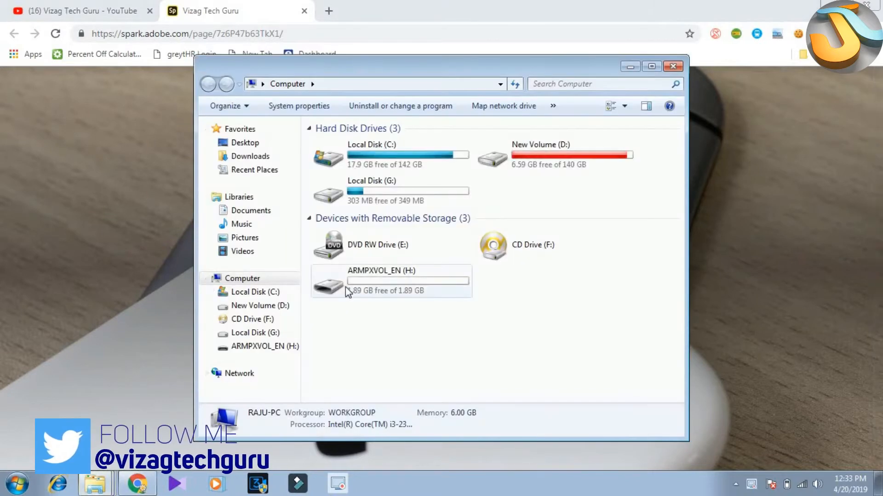
{"action": "mouse_move", "coordinate": [353, 287]}
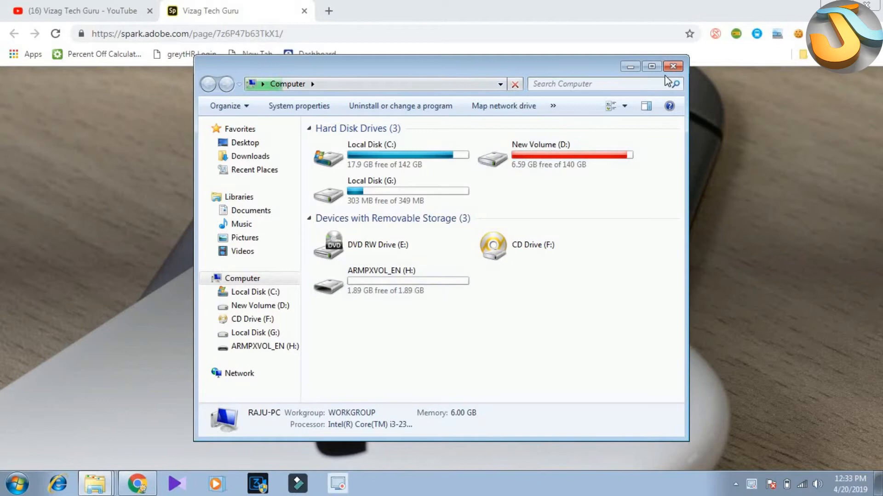
{"action": "left_click", "coordinate": [673, 66]}
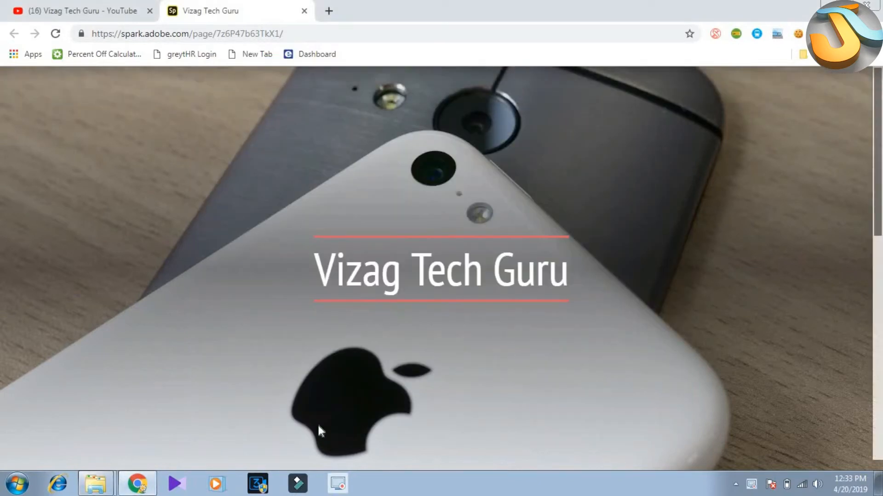
{"action": "left_click", "coordinate": [94, 483]}
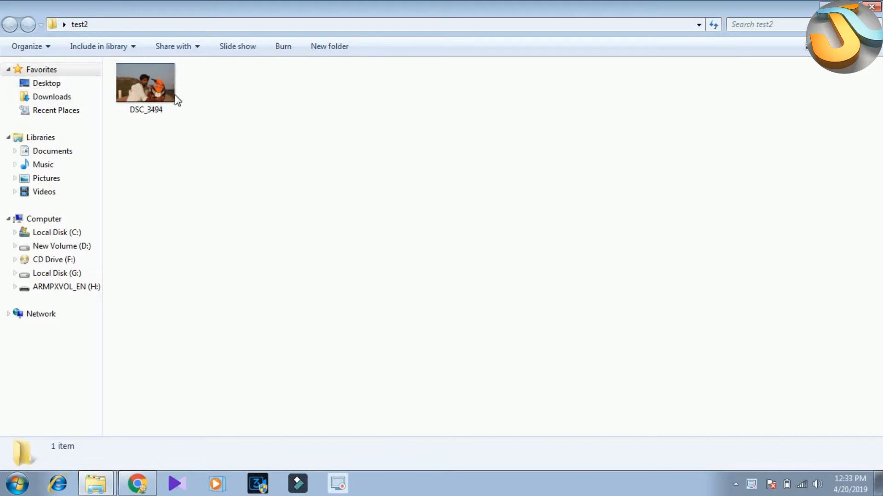
{"action": "left_click", "coordinate": [145, 83]}
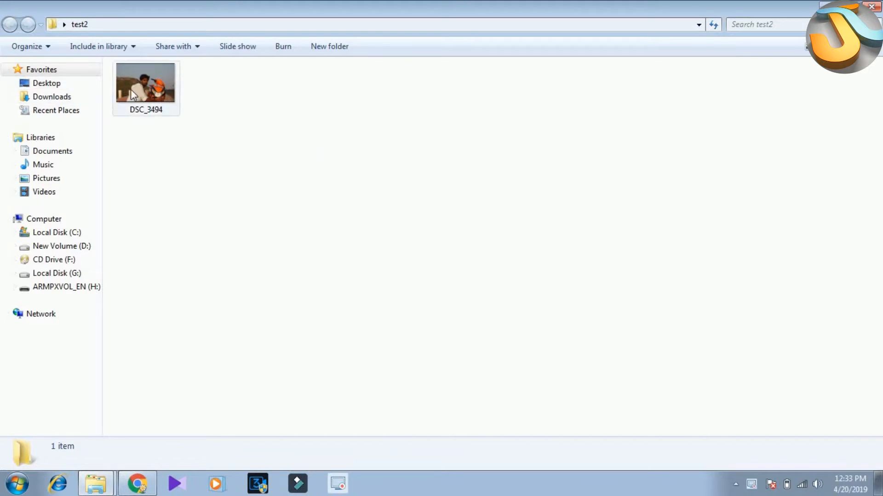
{"action": "right_click", "coordinate": [145, 85]}
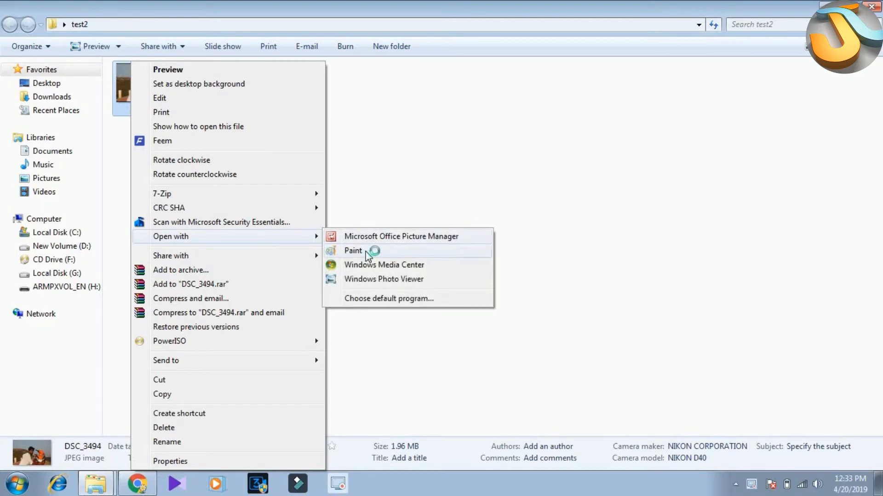
{"action": "left_click", "coordinate": [353, 251]}
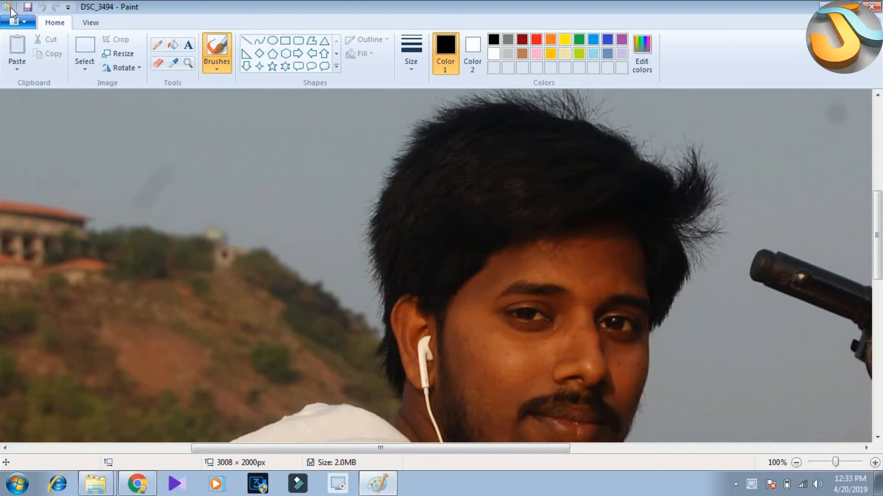
- Save the photo as a 24-bit Bitmap named 1 in the test2 folder
{"action": "left_click", "coordinate": [9, 7]}
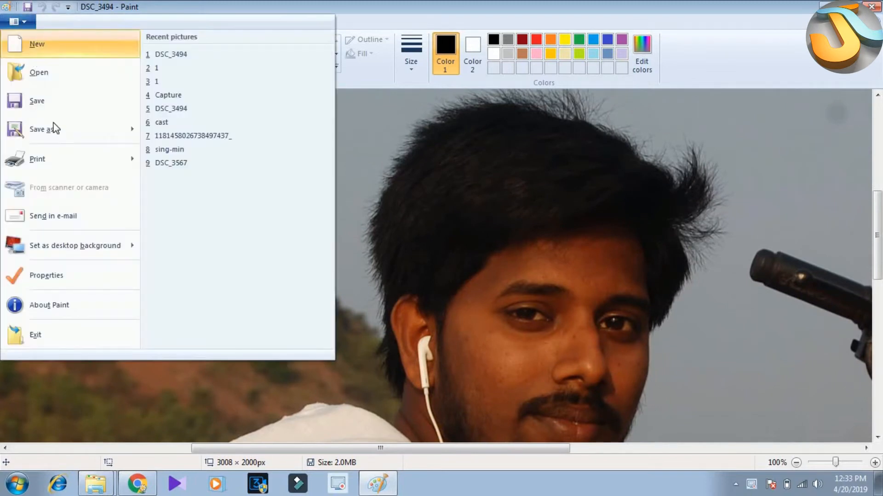
{"action": "left_click", "coordinate": [44, 129]}
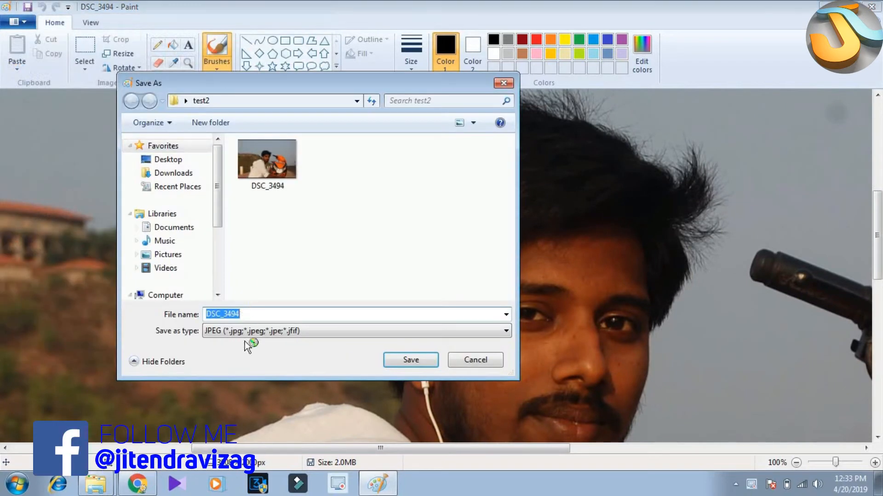
{"action": "left_click", "coordinate": [503, 331]}
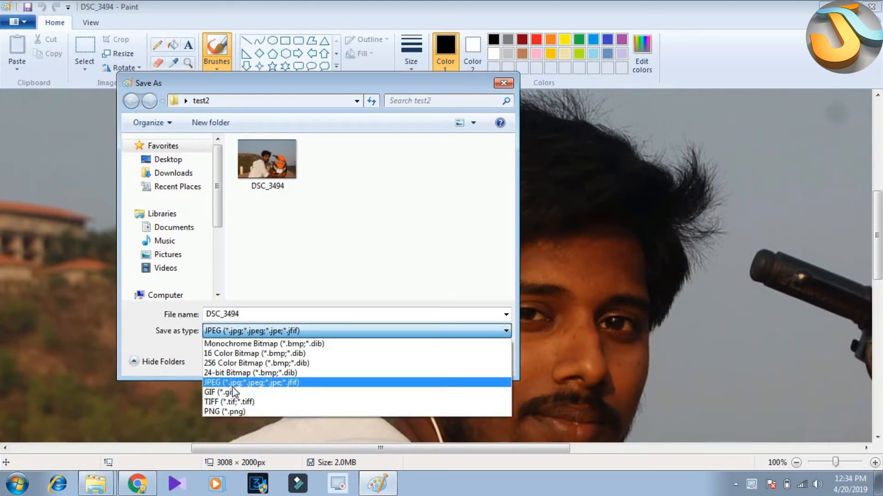
{"action": "left_click", "coordinate": [256, 373]}
{"action": "type", "text": "1"}
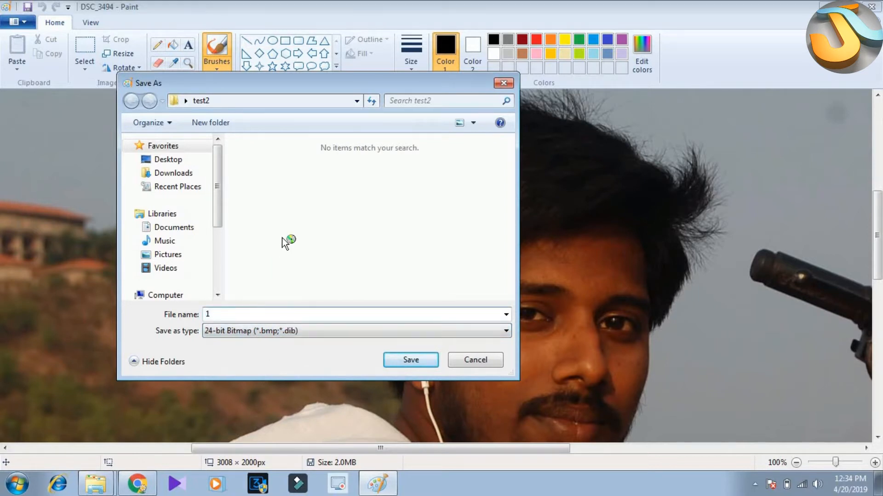
{"action": "left_click", "coordinate": [410, 360]}
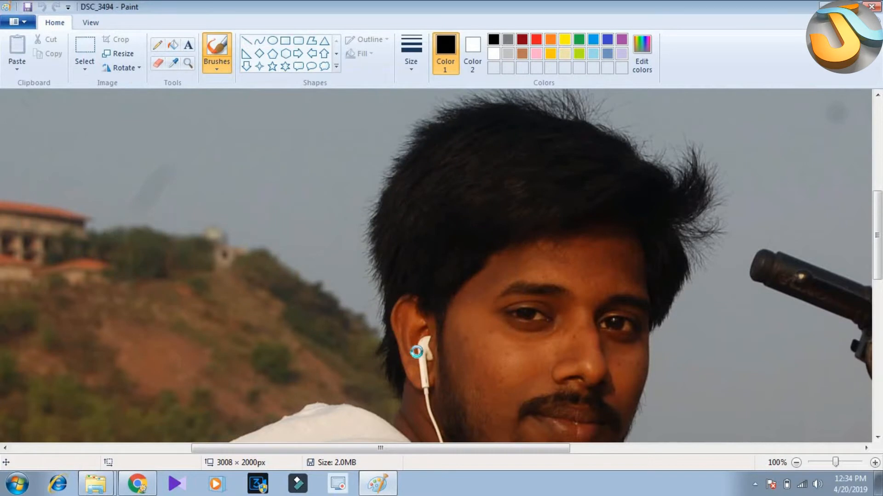
{"action": "mouse_move", "coordinate": [270, 248]}
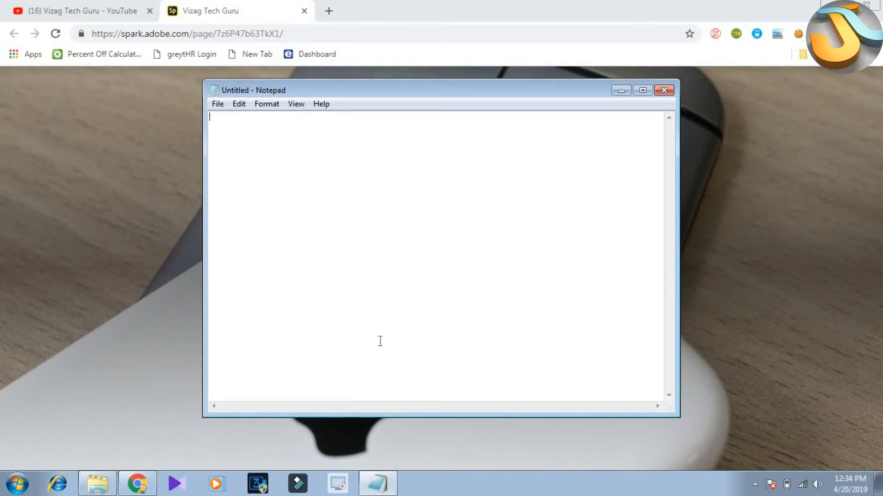
- Write [autorun] on the first line and begin the second line with icon=
{"action": "type", "text": "["}
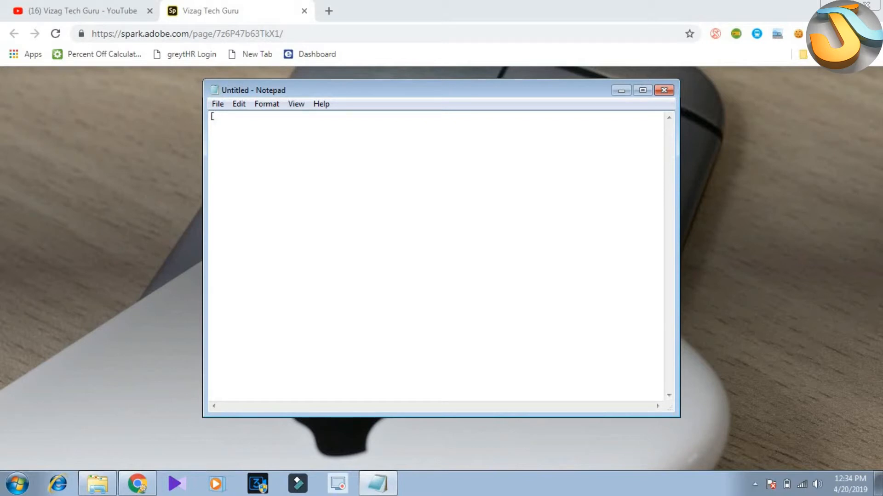
{"action": "type", "text": "]"}
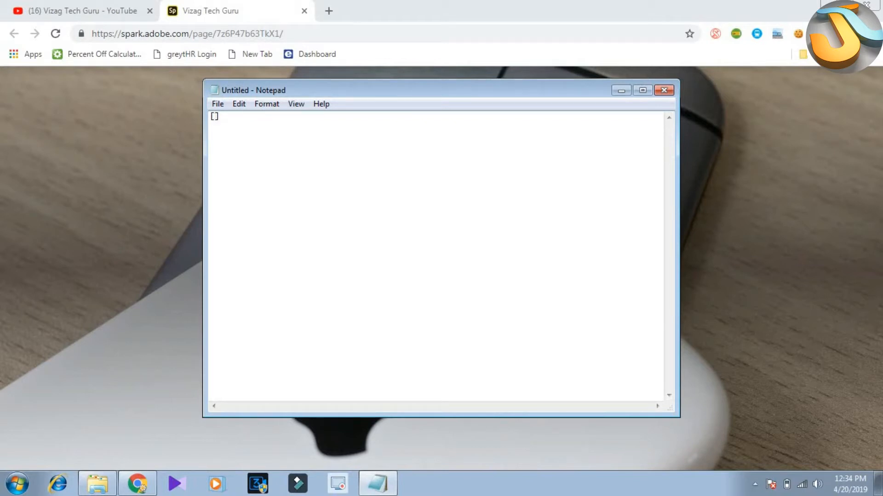
{"action": "type", "text": "a"}
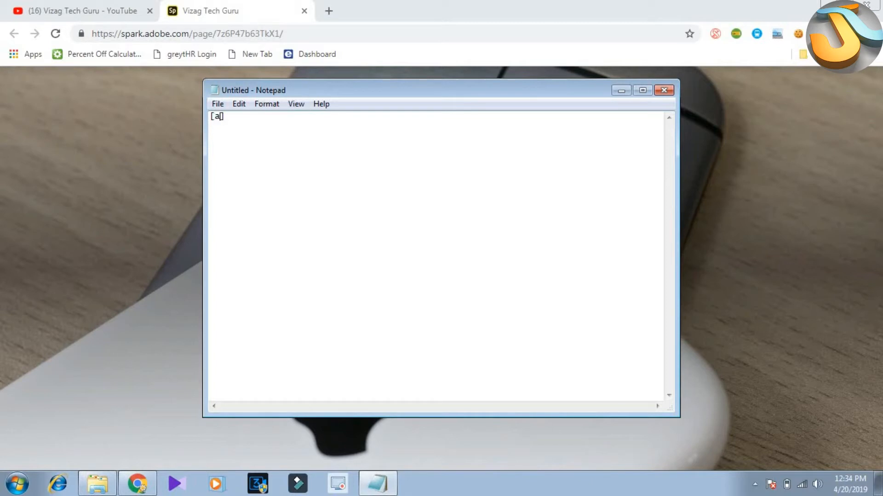
{"action": "type", "text": "uto"}
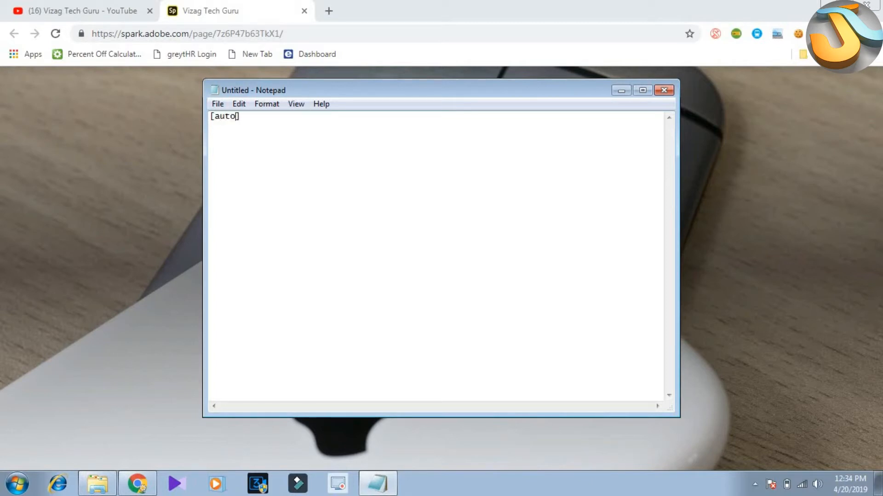
{"action": "type", "text": "run"}
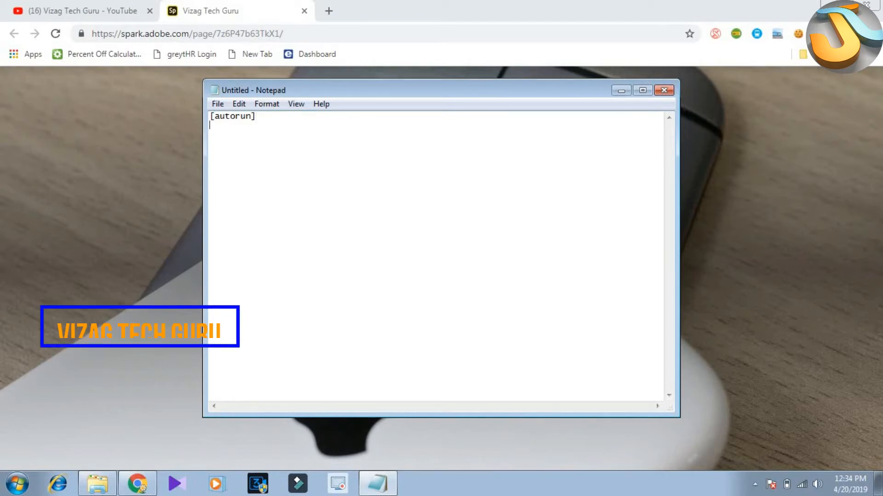
{"action": "type", "text": "ico"}
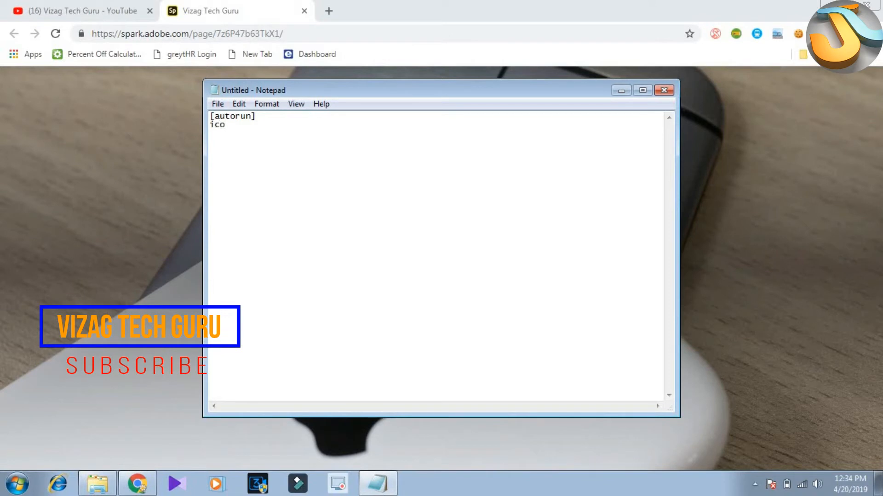
{"action": "type", "text": "n="}
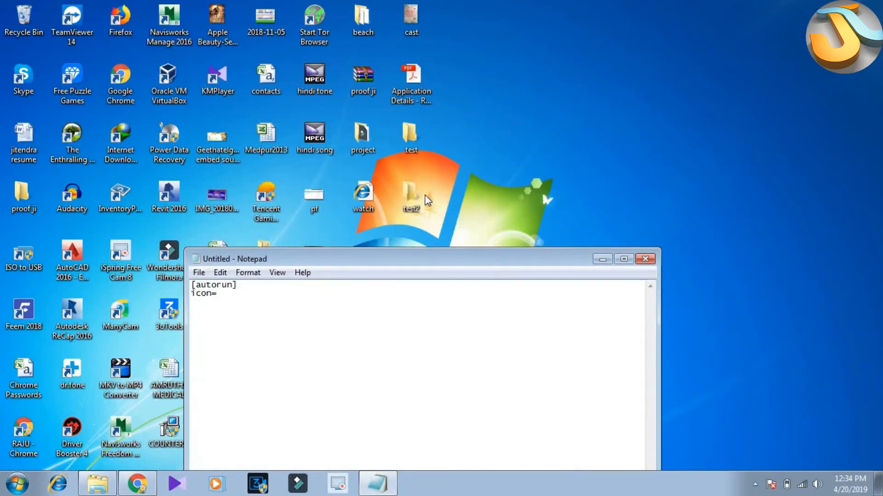
- Open test2 from the desktop and complete the line as icon=1.bmp
{"action": "double_click", "coordinate": [411, 194]}
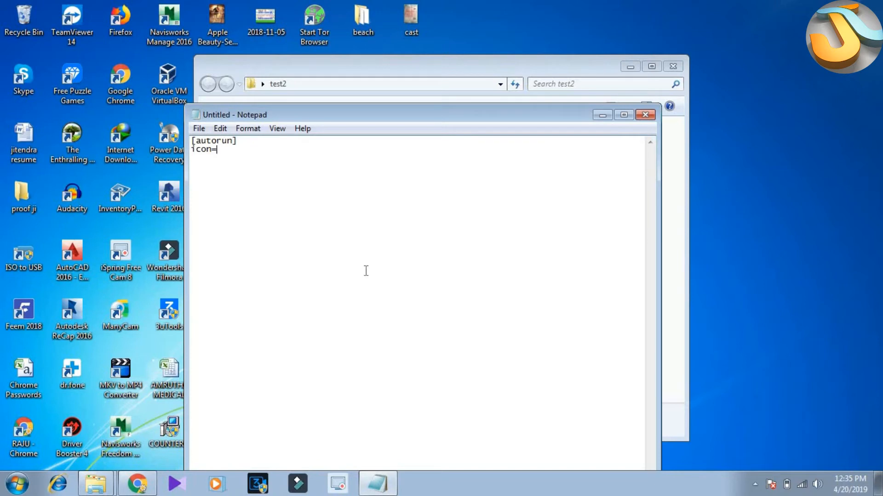
{"action": "type", "text": "1"}
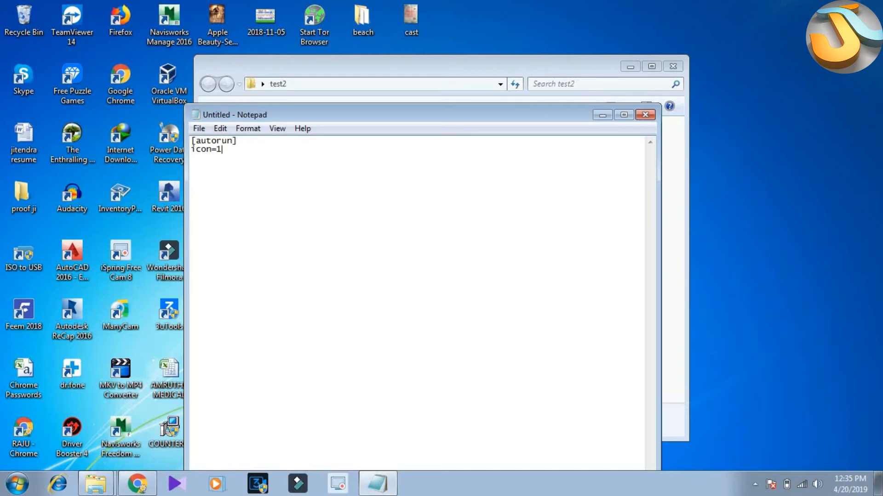
{"action": "type", "text": "."}
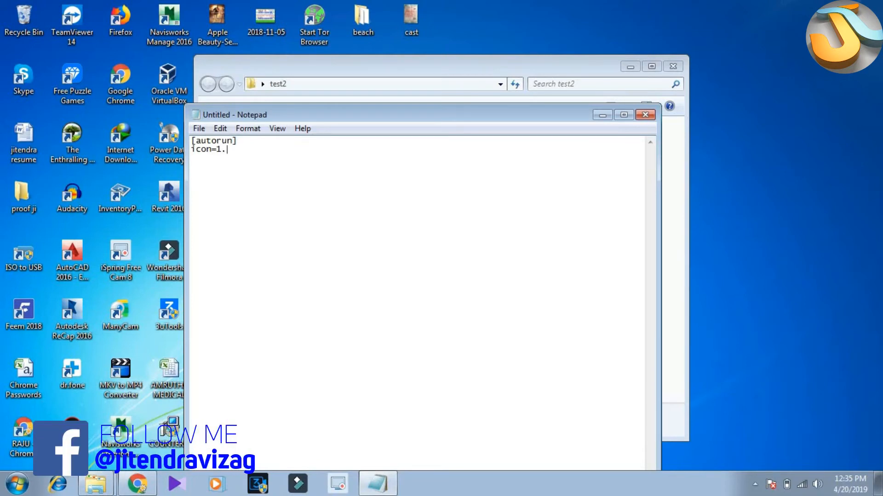
{"action": "type", "text": "b"}
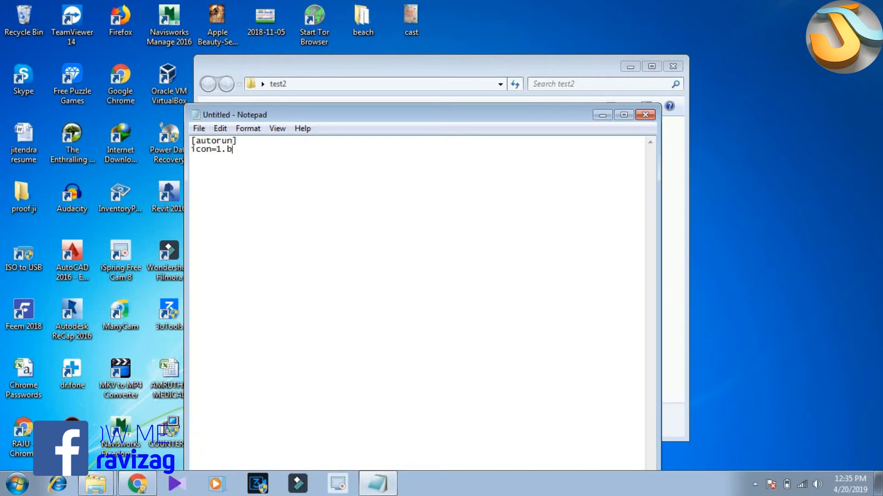
{"action": "type", "text": "mp"}
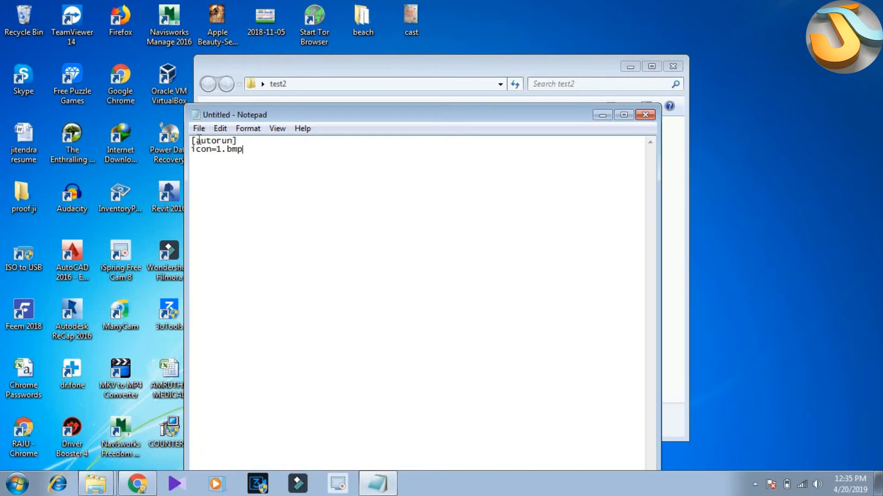
- Save the document as autorun.inf in the test2 folder
{"action": "left_click", "coordinate": [199, 129]}
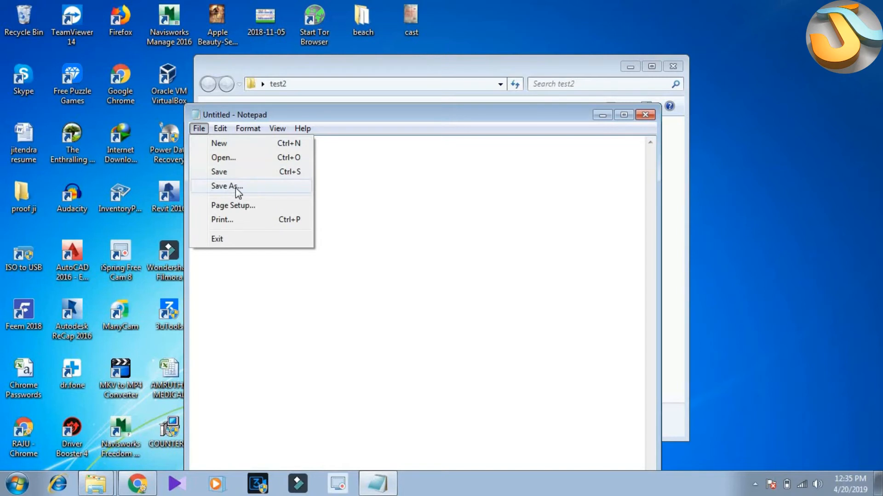
{"action": "left_click", "coordinate": [228, 186]}
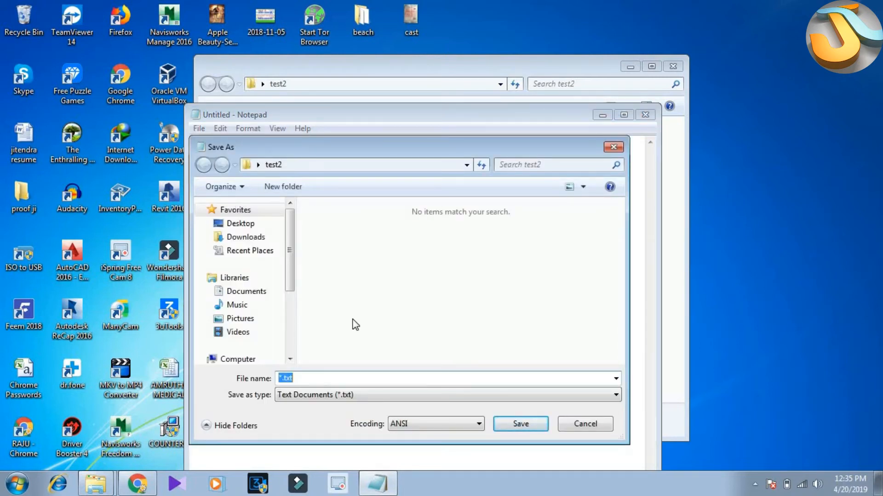
{"action": "type", "text": "auto"}
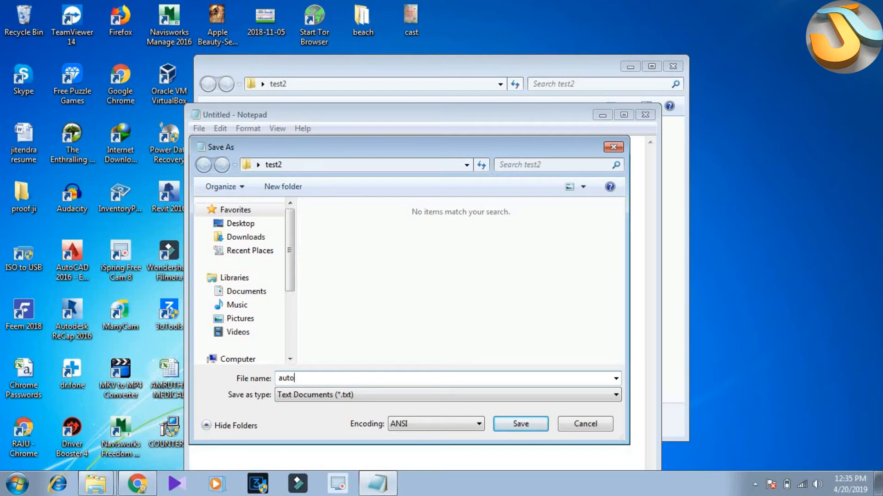
{"action": "type", "text": "ru"}
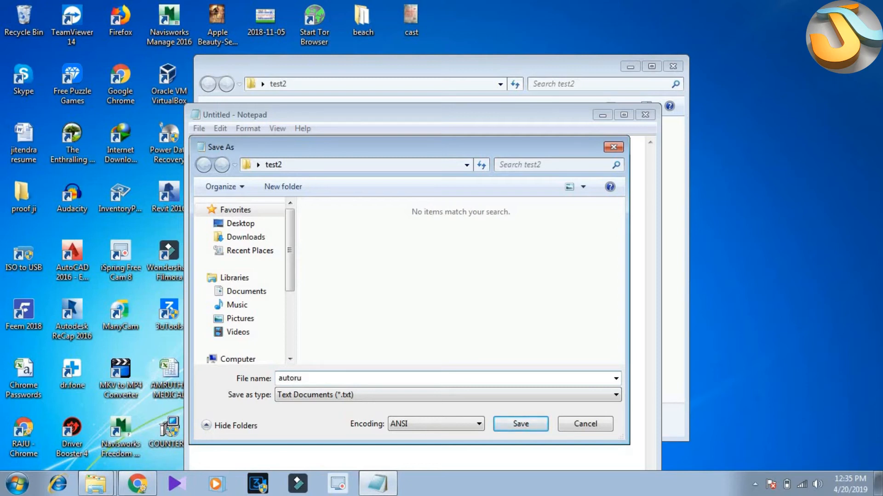
{"action": "type", "text": "n.in"}
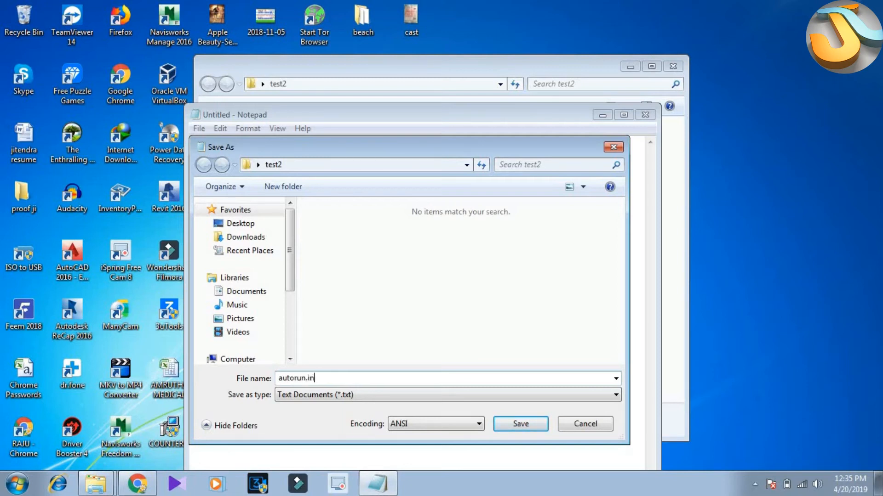
{"action": "type", "text": "f"}
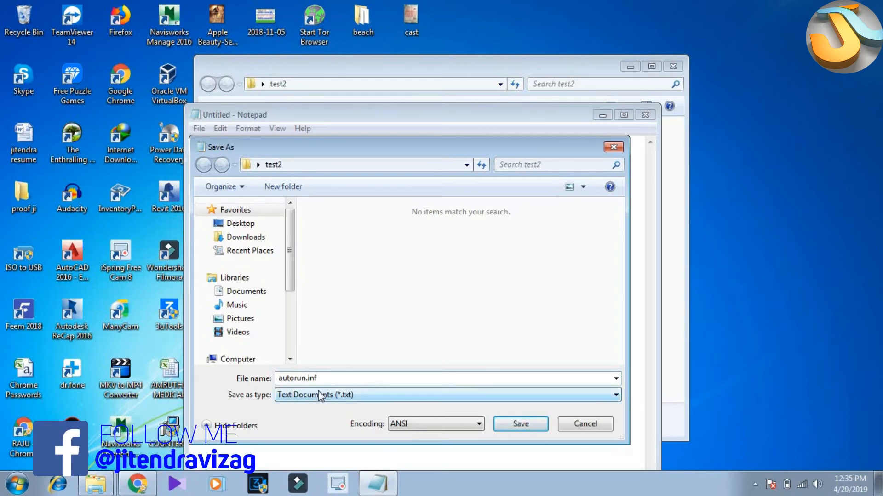
{"action": "left_click", "coordinate": [518, 424]}
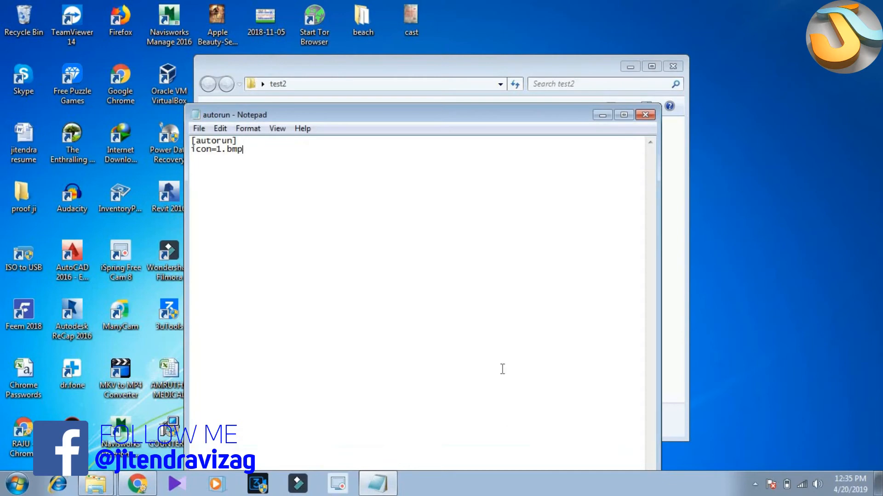
- Close Notepad, open drive H:, and copy 1 and autorun from test2 onto it
{"action": "left_click", "coordinate": [645, 114]}
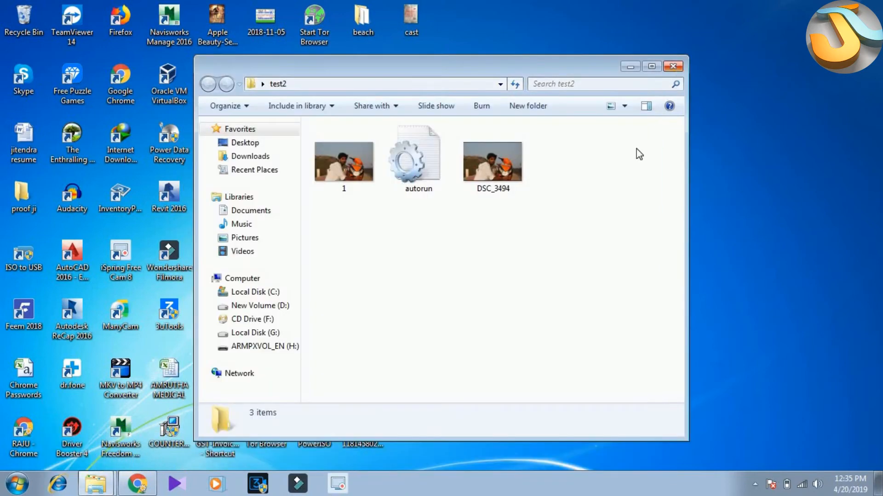
{"action": "left_click", "coordinate": [242, 278]}
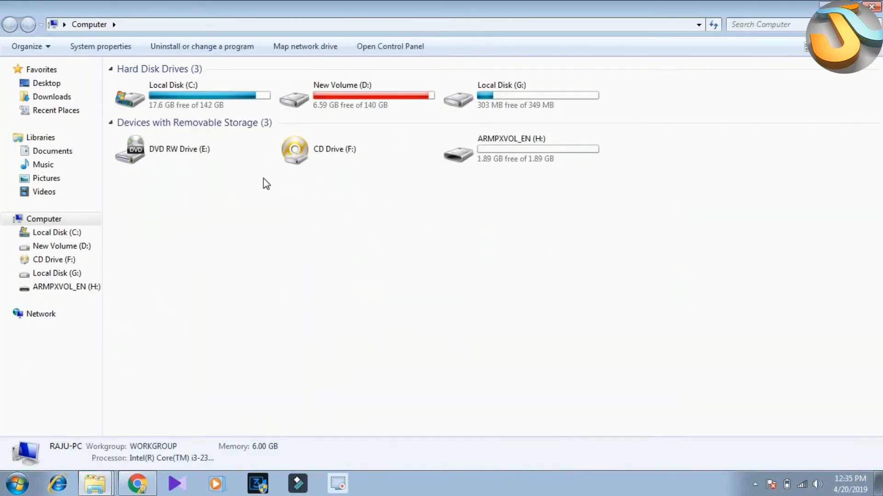
{"action": "double_click", "coordinate": [511, 149]}
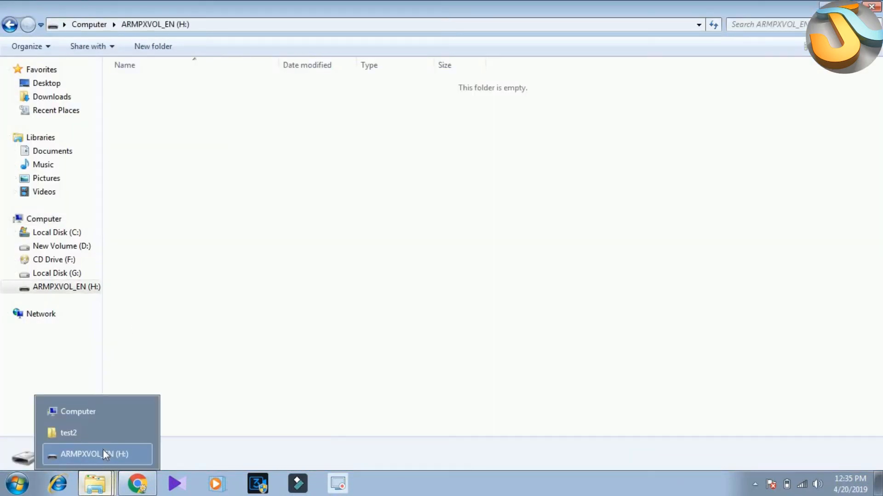
{"action": "left_click", "coordinate": [69, 433]}
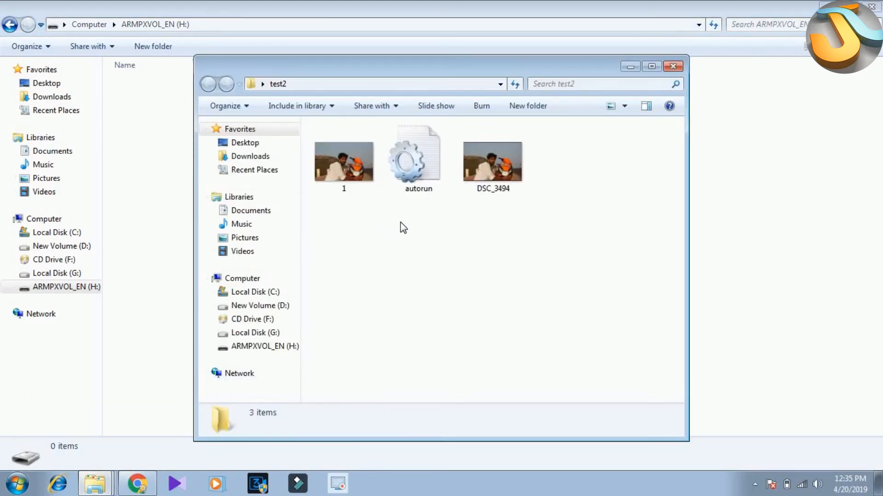
{"action": "mouse_move", "coordinate": [442, 237]}
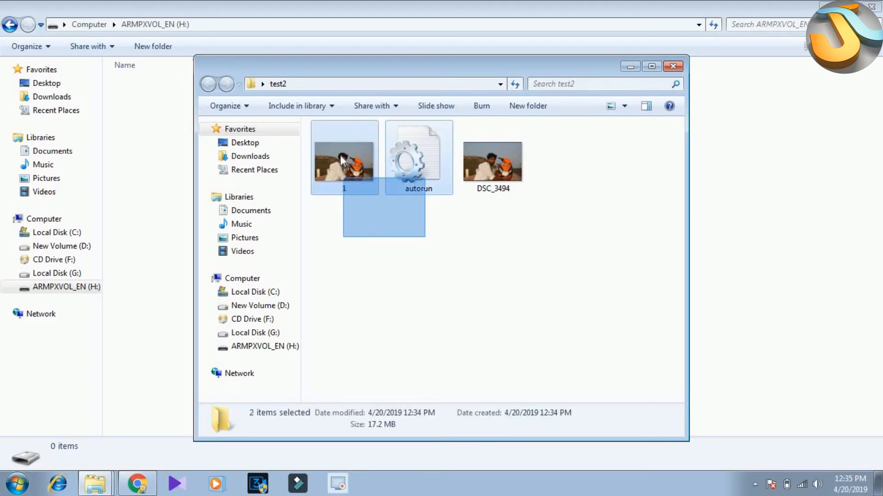
{"action": "right_click", "coordinate": [343, 157]}
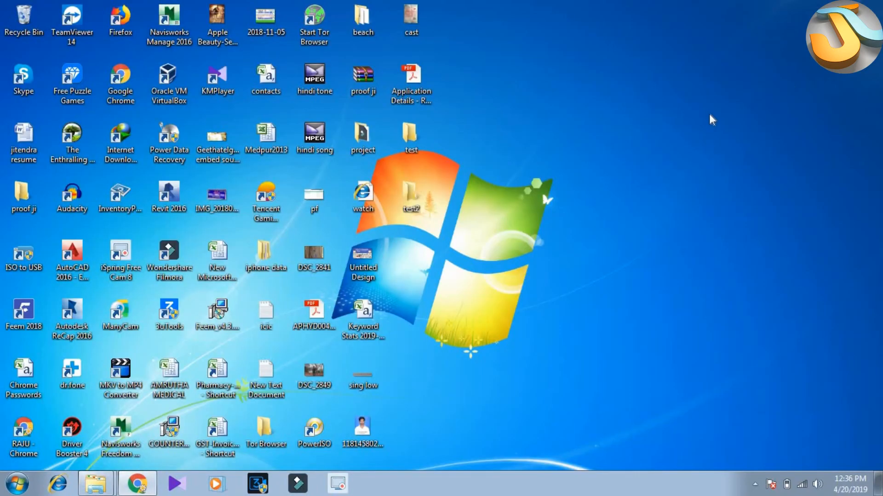
- Eject ARMPXVOL_EN (H:) from Computer and refresh the desktop
{"action": "left_click", "coordinate": [96, 483]}
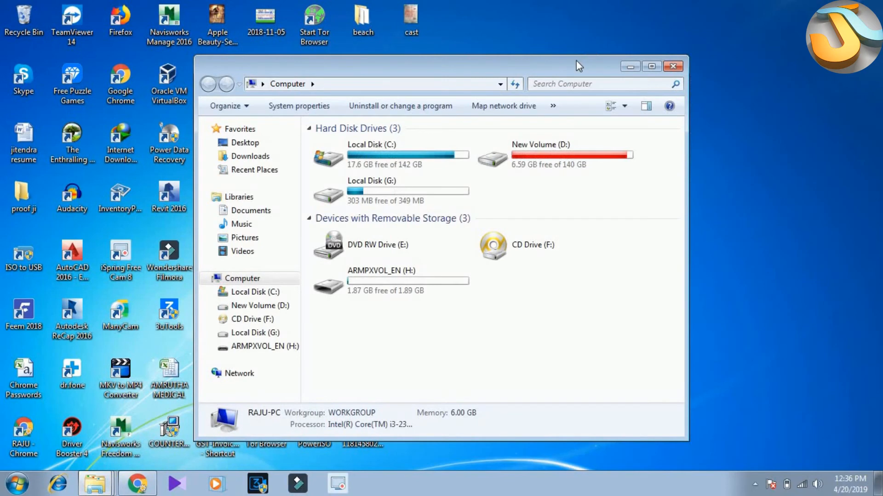
{"action": "left_click", "coordinate": [651, 66]}
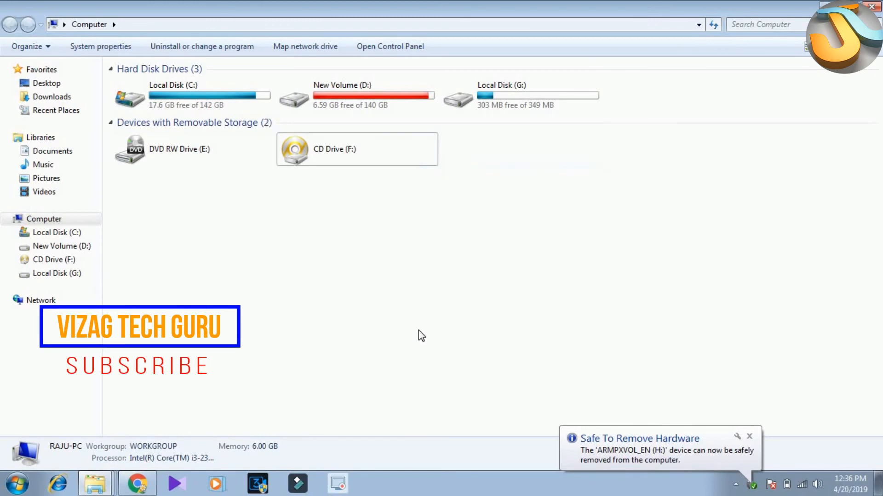
{"action": "mouse_move", "coordinate": [422, 334]}
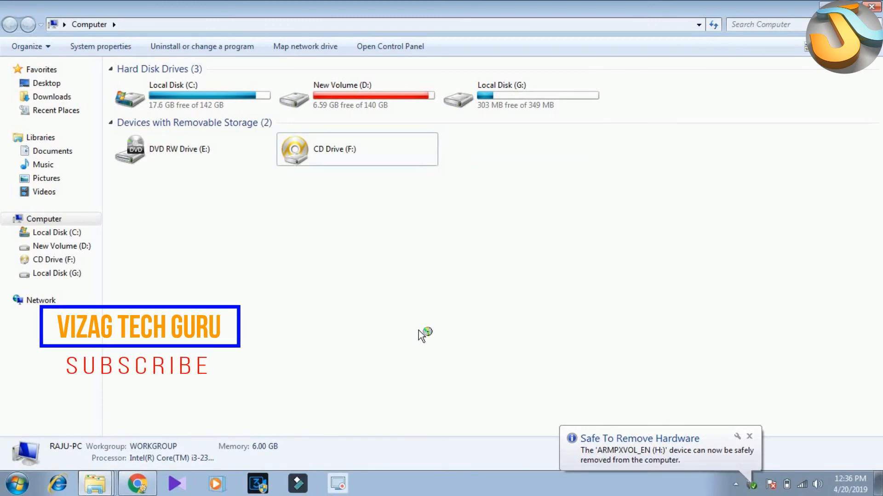
{"action": "right_click", "coordinate": [422, 335]}
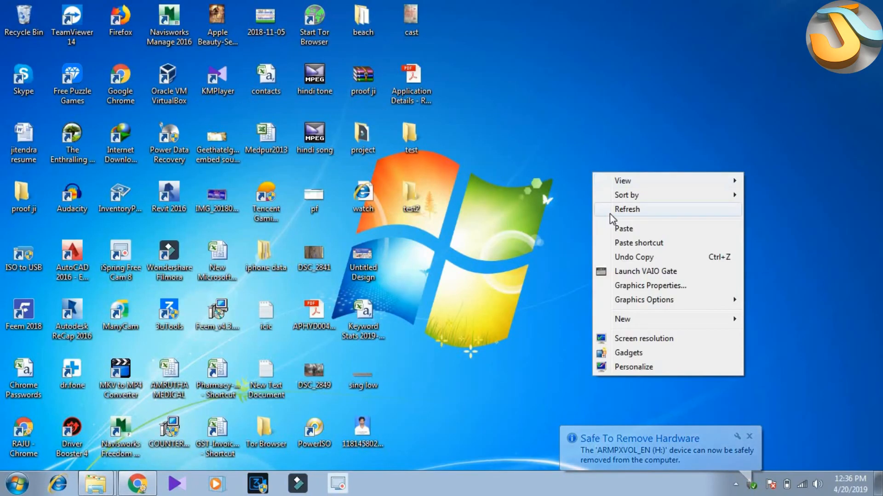
{"action": "left_click", "coordinate": [95, 482]}
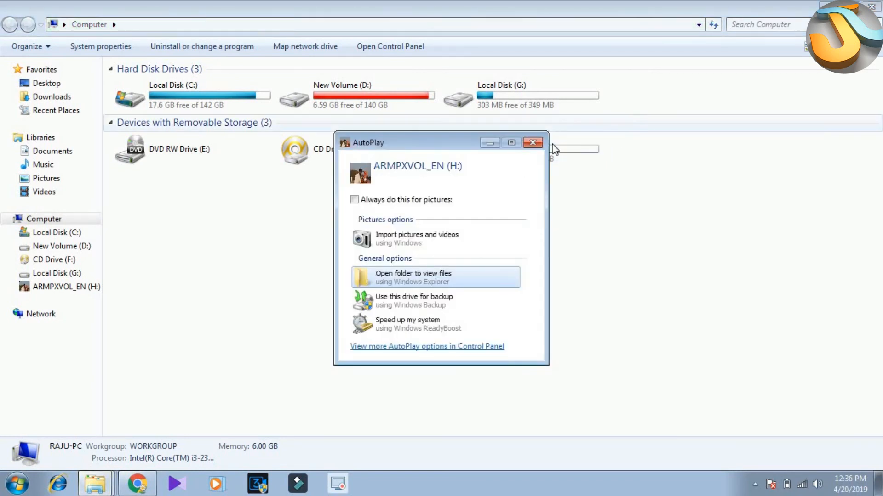
- Dismiss the AutoPlay prompt so H: shows the photo as its drive icon
{"action": "left_click", "coordinate": [532, 142]}
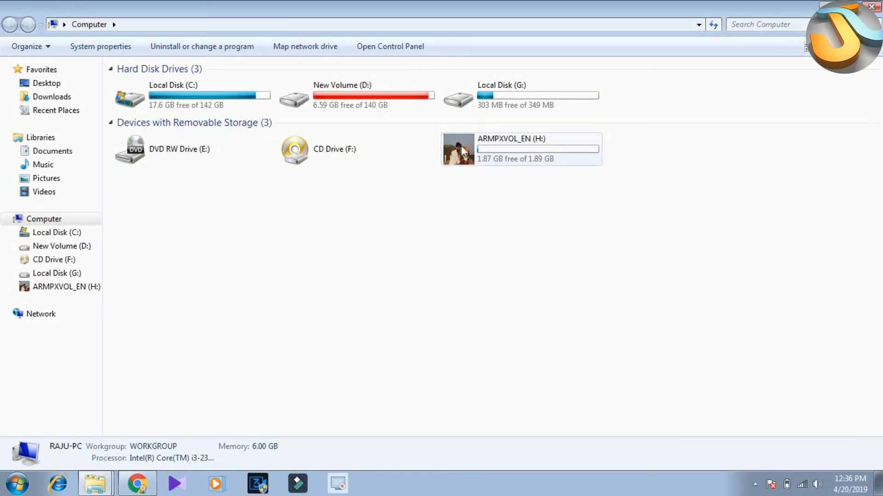
{"action": "mouse_move", "coordinate": [472, 160]}
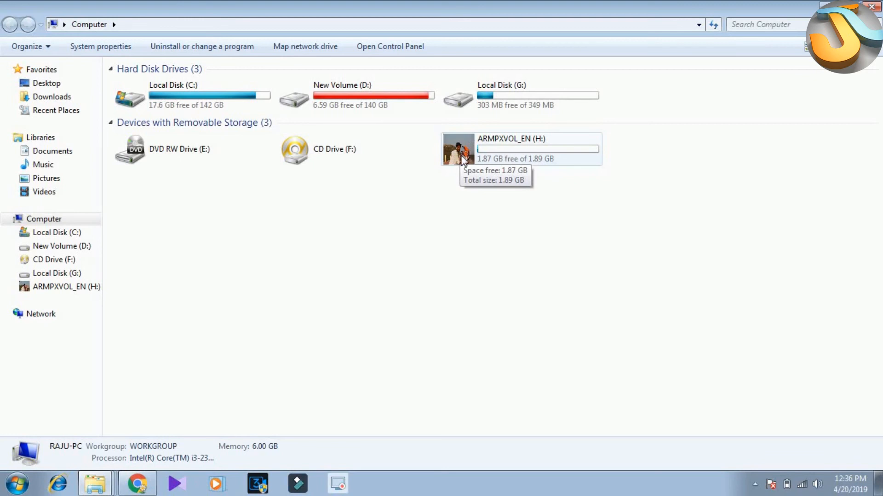
{"action": "mouse_move", "coordinate": [483, 183]}
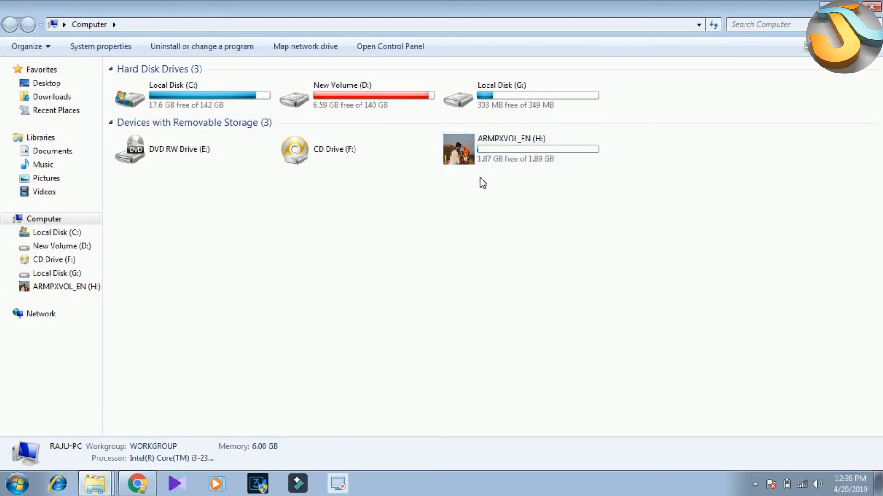
{"action": "mouse_move", "coordinate": [137, 483]}
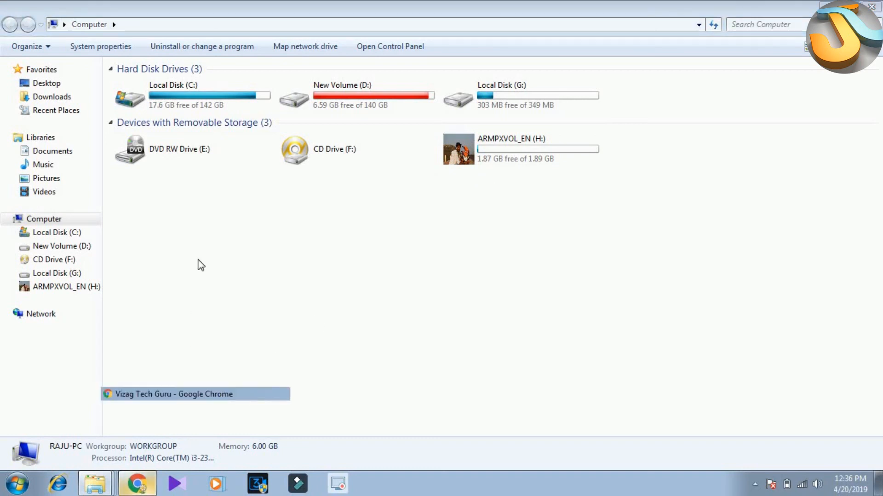
- Subscribe to the Vizag Tech Guru channel in Chrome
{"action": "left_click", "coordinate": [194, 394]}
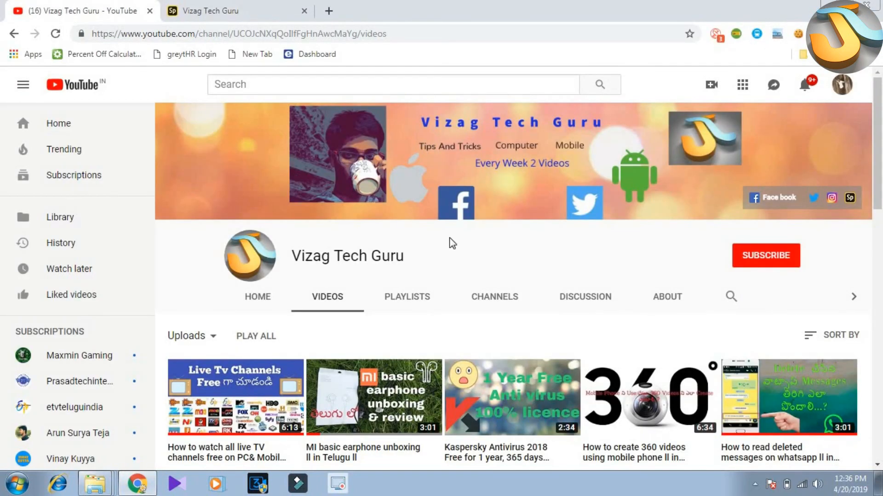
{"action": "mouse_move", "coordinate": [766, 259]}
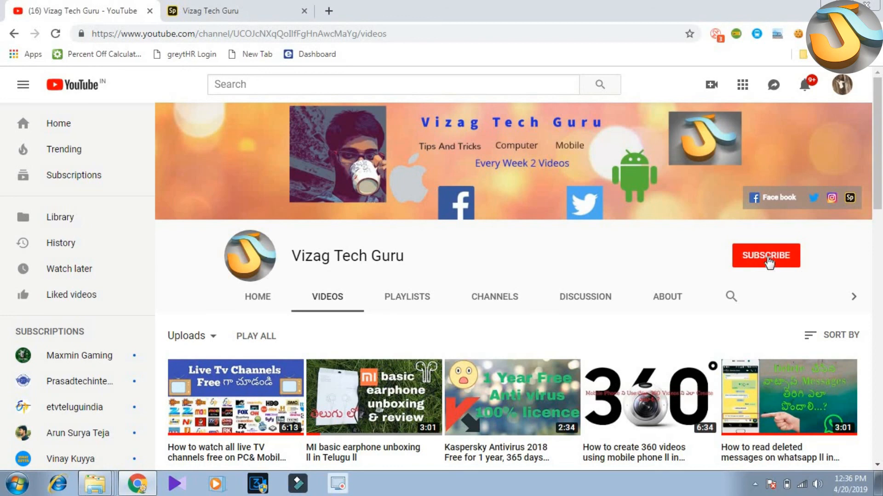
{"action": "left_click", "coordinate": [765, 255]}
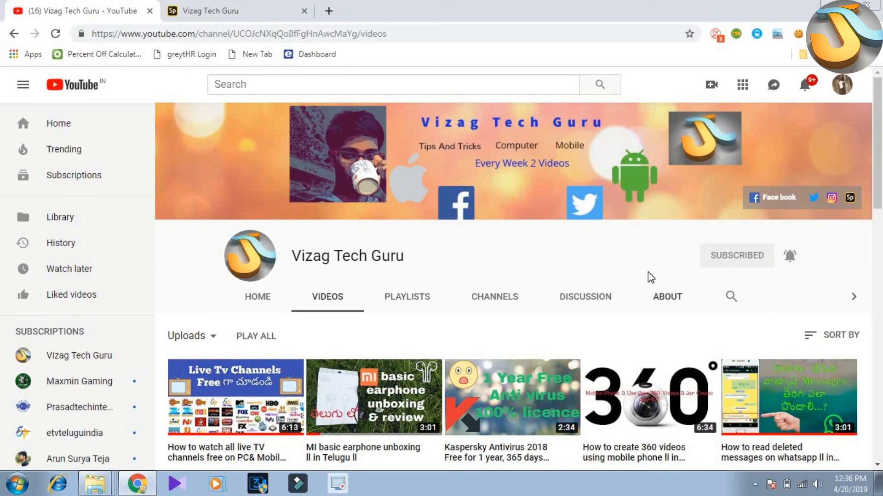
{"action": "mouse_move", "coordinate": [754, 491]}
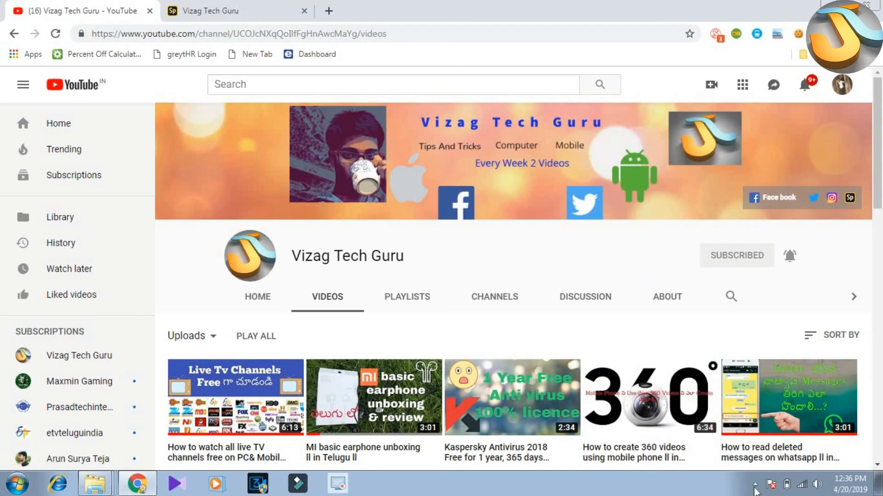